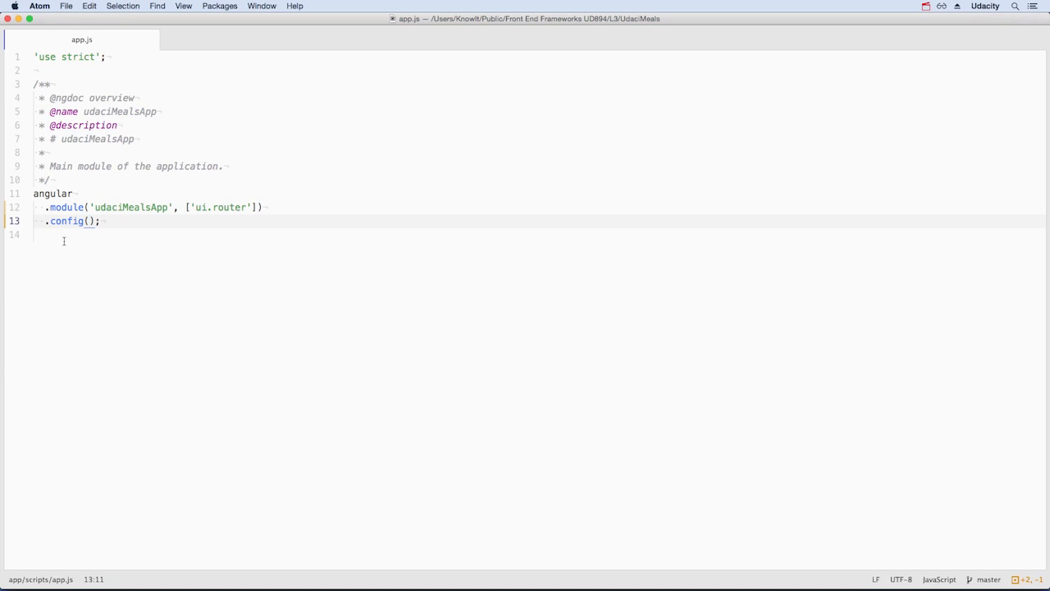
Write .config with an array-annotated function injecting $stateProvider and $urlRouterProvider
{"action": "left_click", "coordinate": [90, 222]}
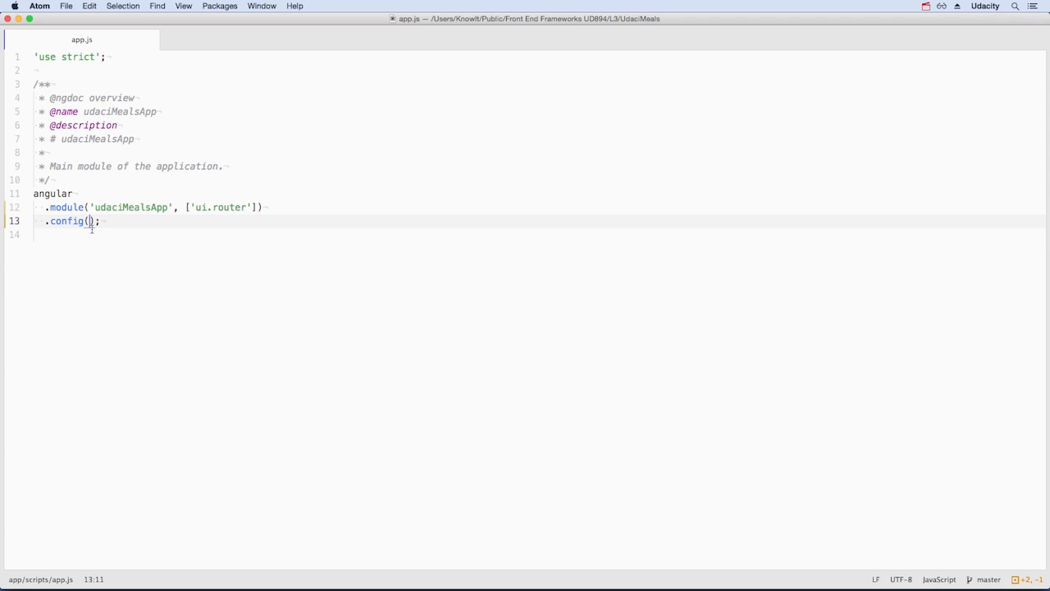
{"action": "type", "text": "function() {"}
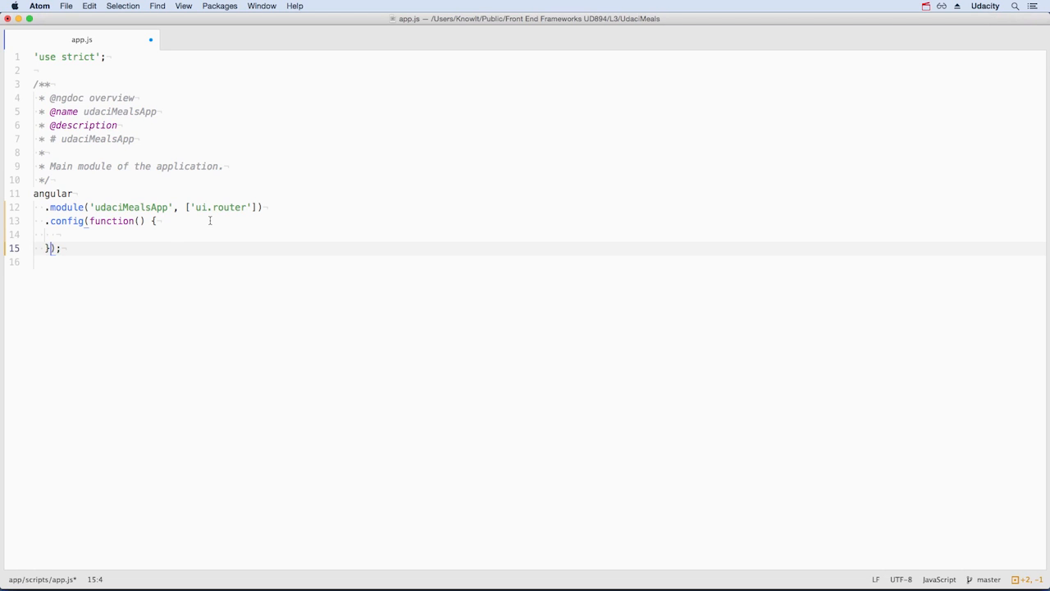
{"action": "type", "text": "['$stateProvider', '$urlRouterProvider', function($stateProvider, $urlRouterProvider) {"}
{"action": "type", "text": "]"}
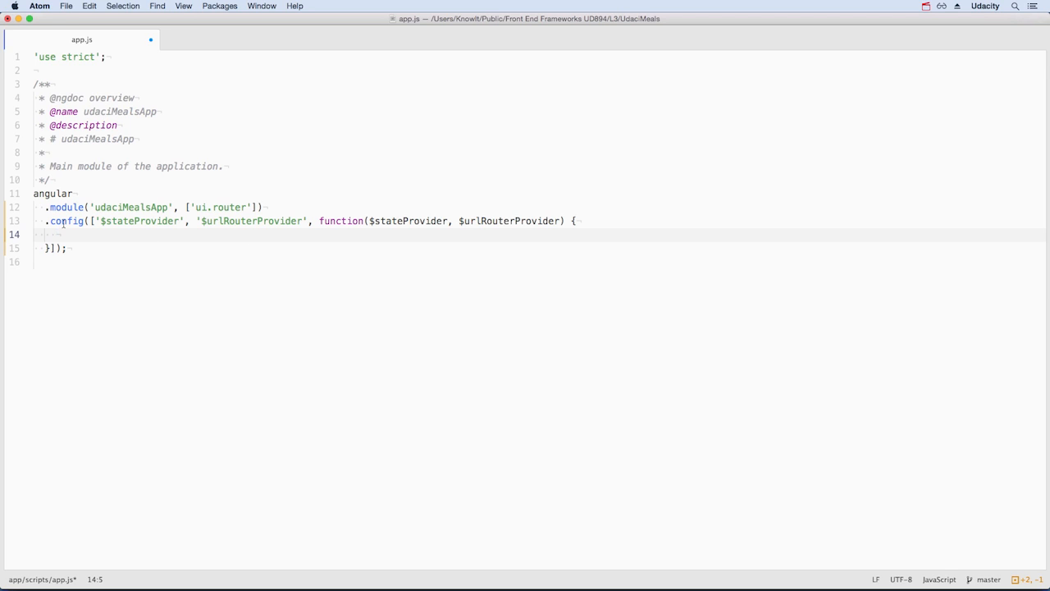
Chain $stateProvider.state('home') with url '/', templateUrl views/menu.html and controller 'MenuCtrl as menu'
{"action": "type", "text": "$stateProvider"}
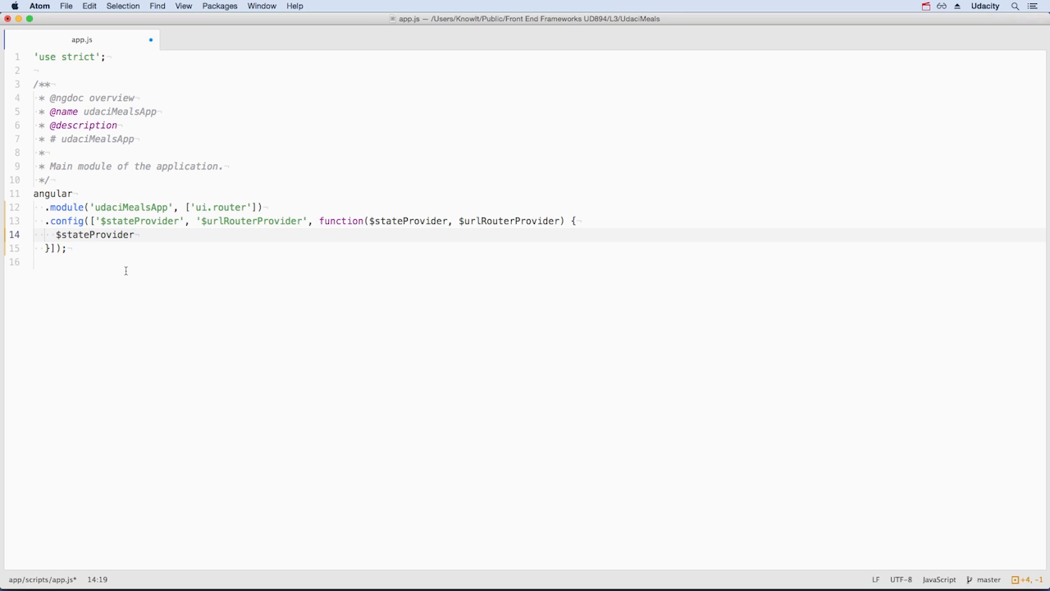
{"action": "key", "text": "enter"}
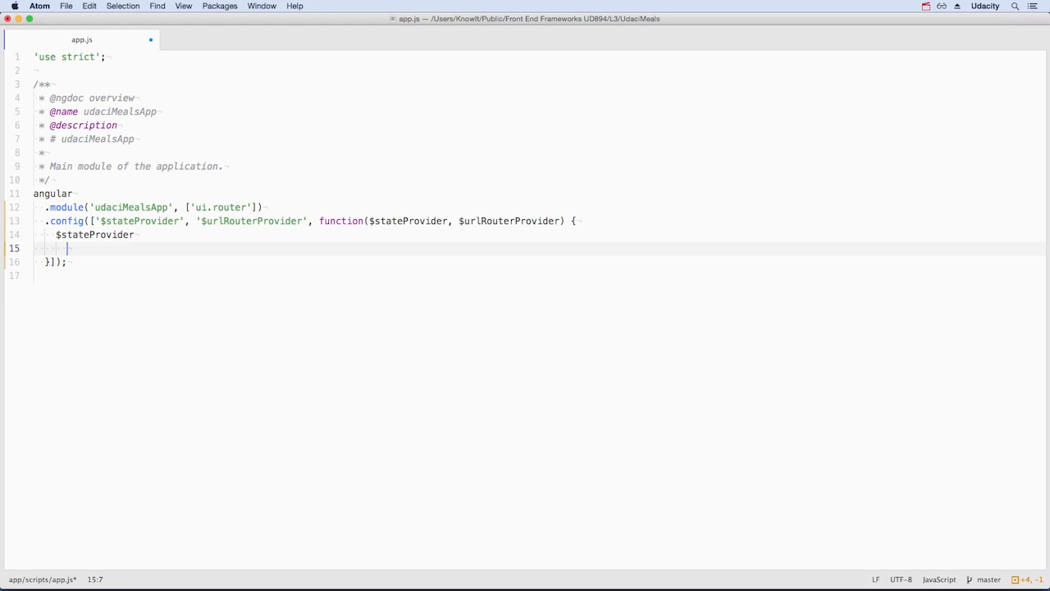
{"action": "type", "text": ".state()"}
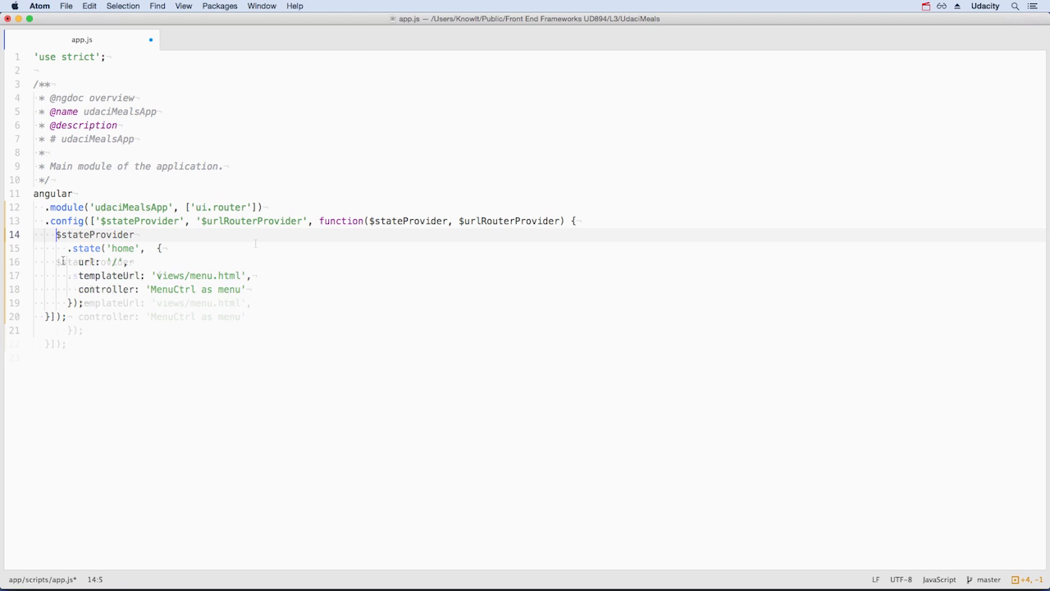
Add $urlRouterProvider.otherwise('/') above the home state as the fallback route
{"action": "key", "text": "enter"}
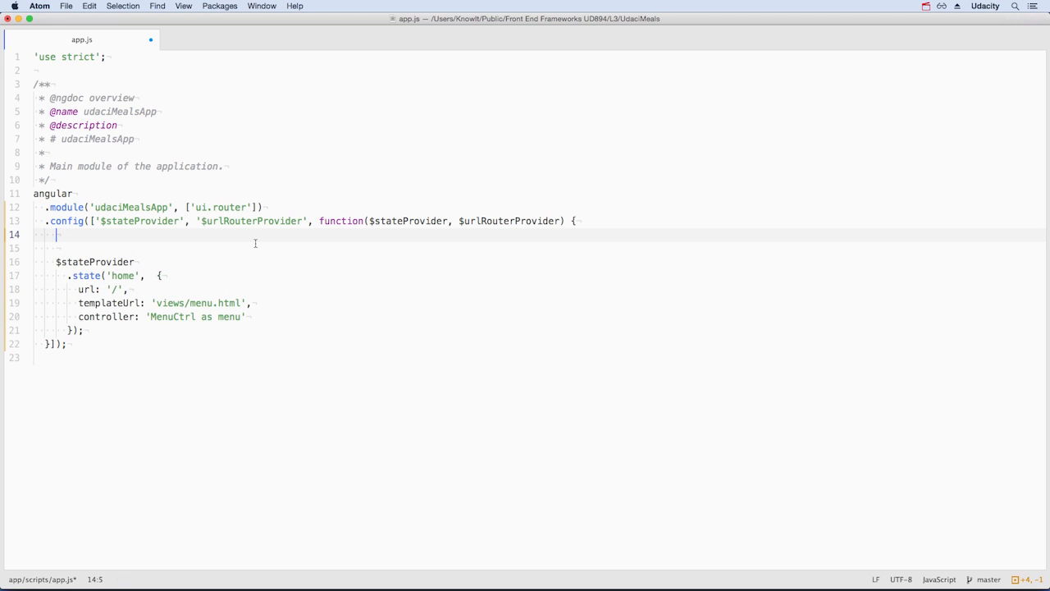
{"action": "type", "text": "$urlRouterProvider.otherwise('/');"}
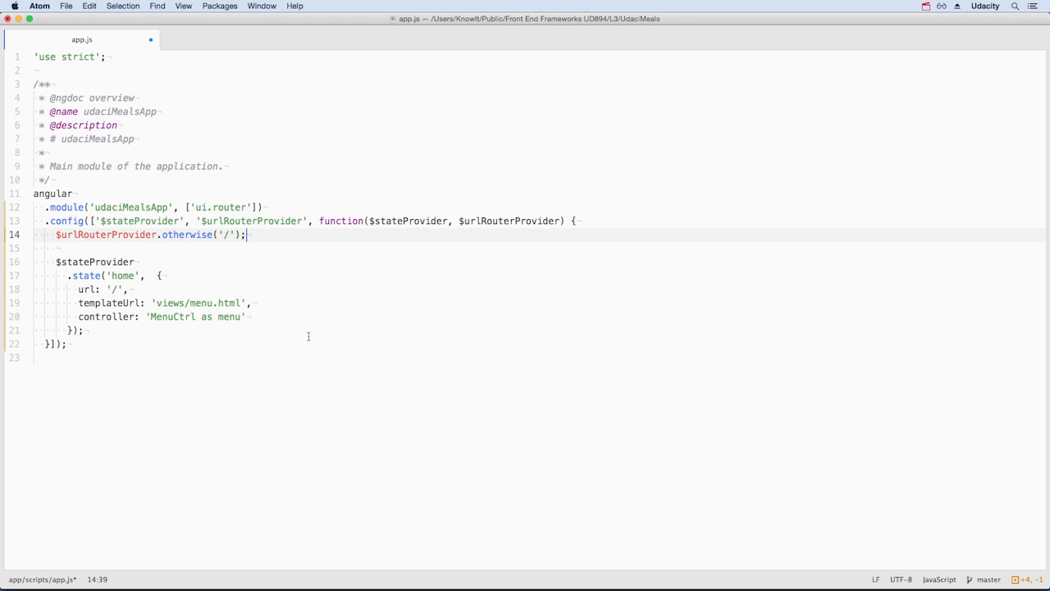
{"action": "mouse_move", "coordinate": [283, 310]}
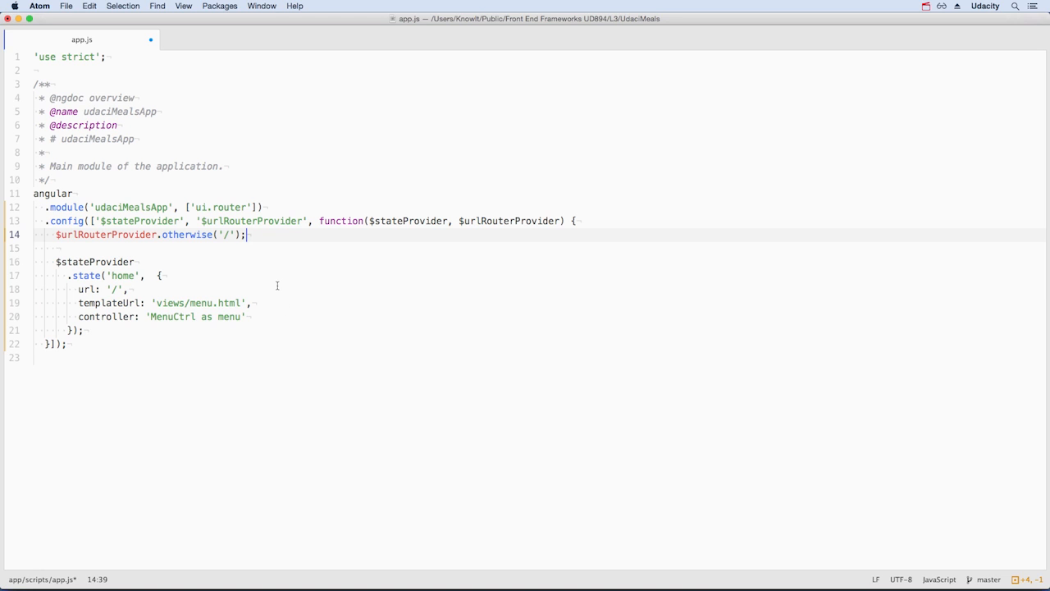
Show index.html and place the cursor on the ui-view attribute of the container div
{"action": "left_click", "coordinate": [238, 40]}
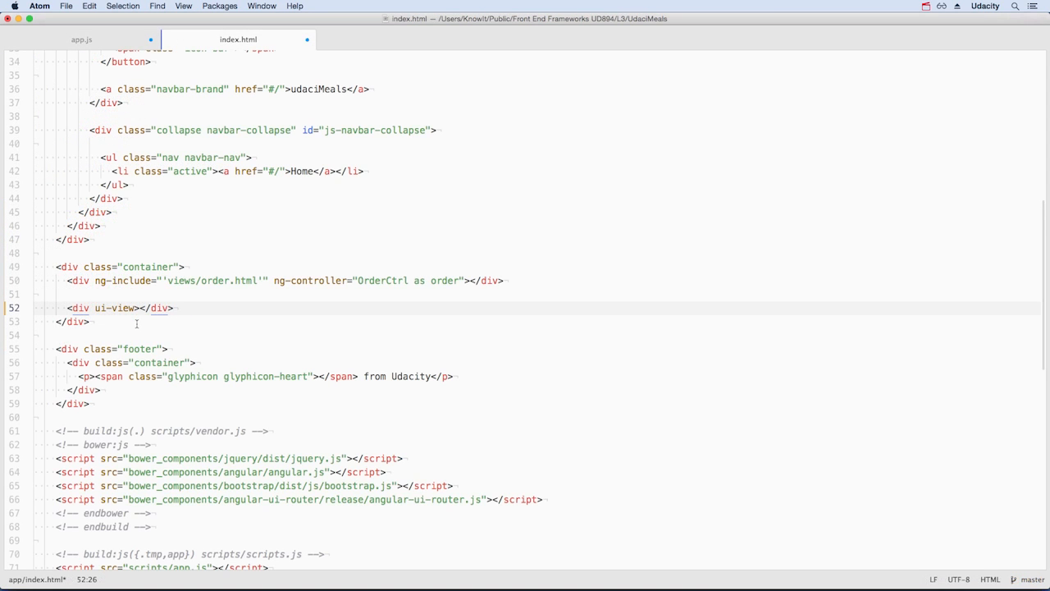
{"action": "left_click", "coordinate": [173, 307]}
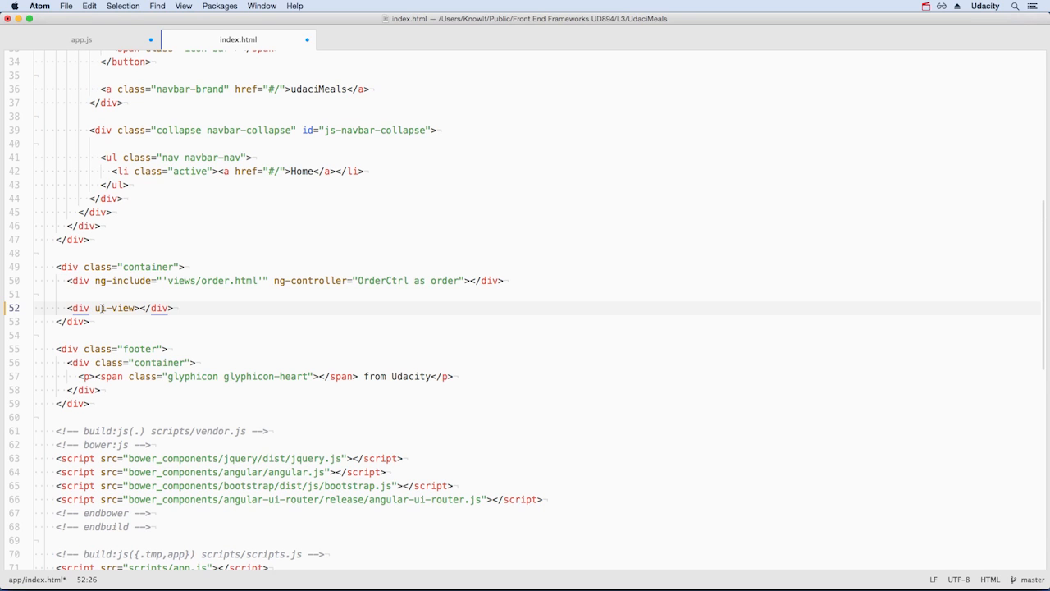
{"action": "left_click", "coordinate": [172, 307]}
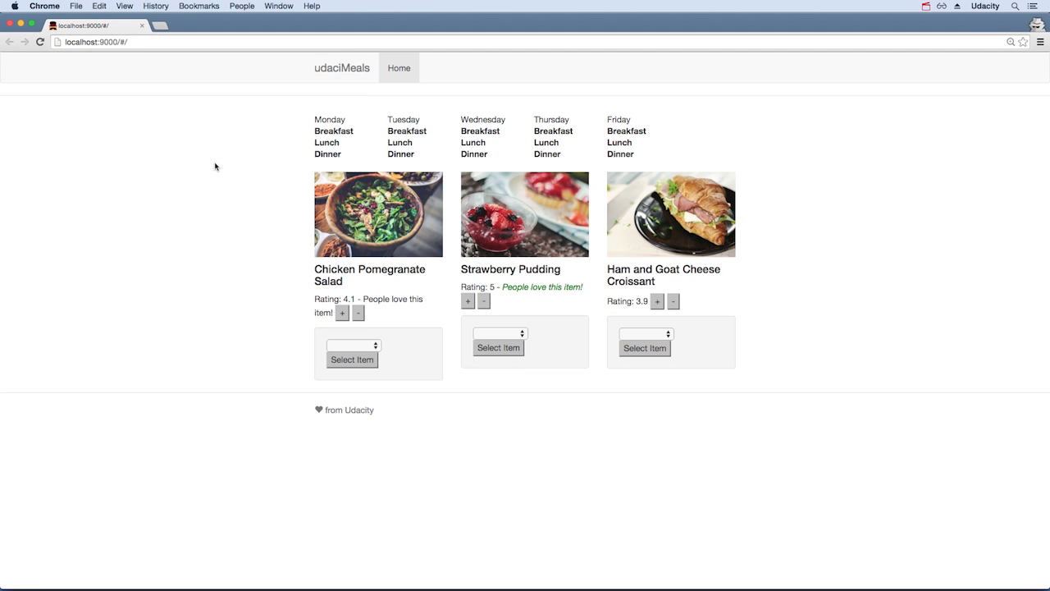
{"action": "mouse_move", "coordinate": [400, 291]}
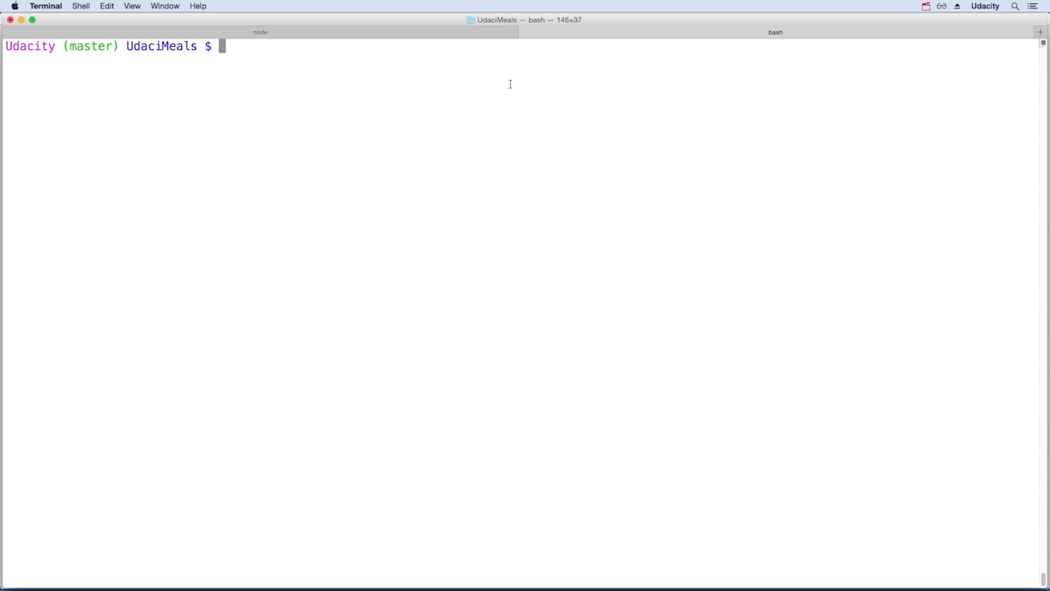
Begin typing the yo angular generator command at the UdaciMeals project prompt
{"action": "type", "text": "yo anug"}
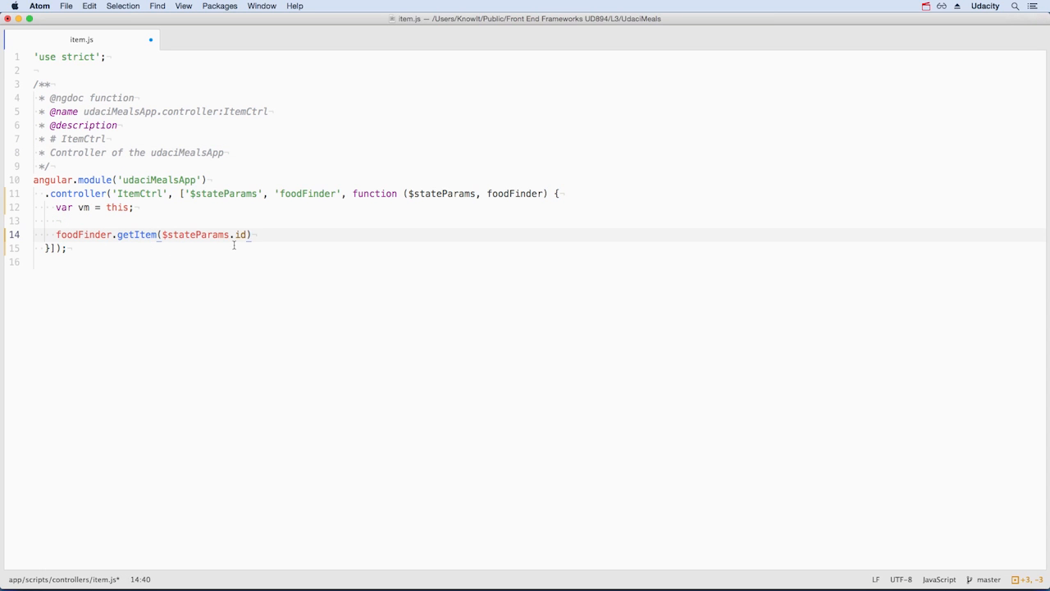
Chain .then(function(data) { vm.data = data; }) onto foodFinder.getItem in ItemCtrl
{"action": "type", "text": ".then(function(data) {"}
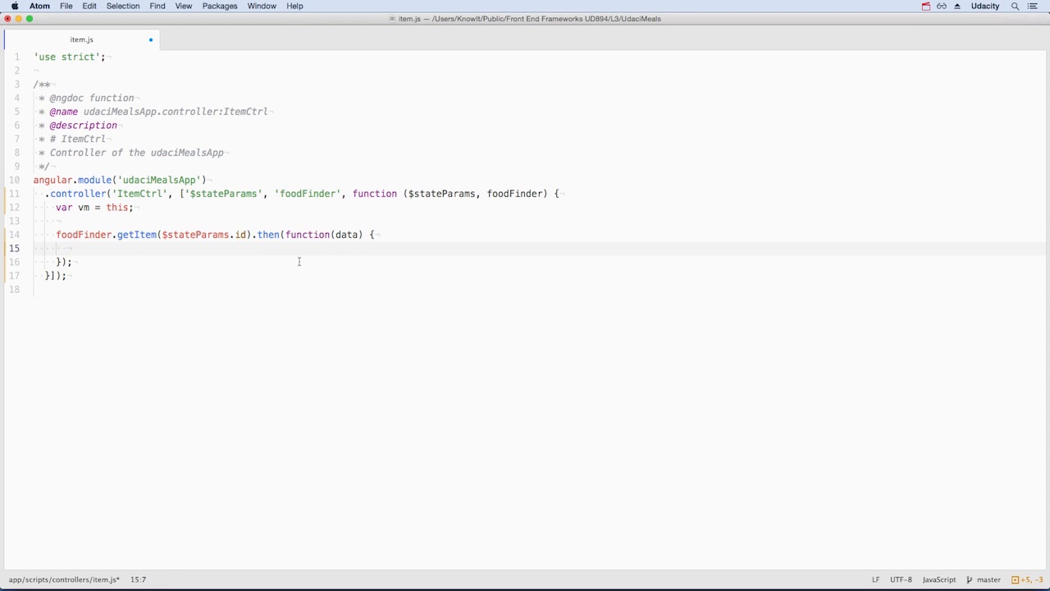
{"action": "type", "text": "vm.data = data;"}
{"action": "type", "text": "this.getItem = function() {"}
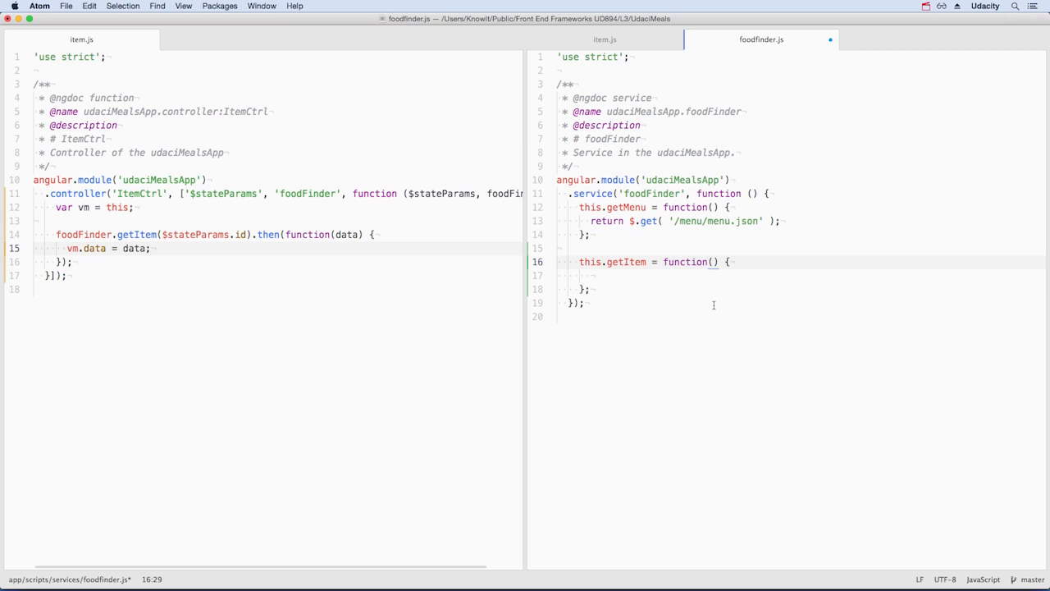
Give getItem an id parameter and set var menuItemFile = '/menu/' + id + '.json'
{"action": "type", "text": "id"}
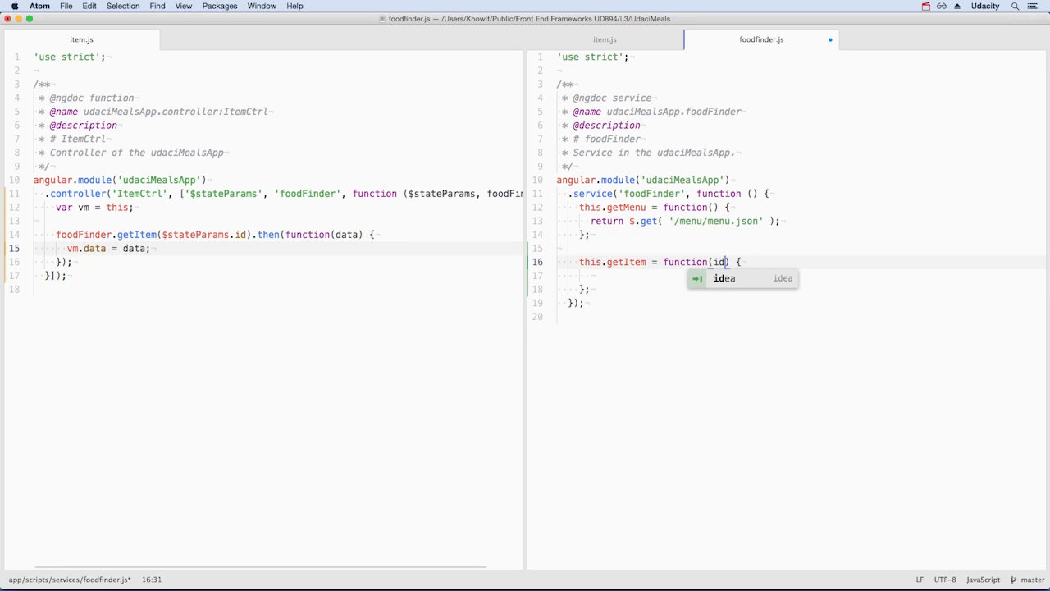
{"action": "type", "text": "var menuItemFile = '/menu/' + id + '.json';"}
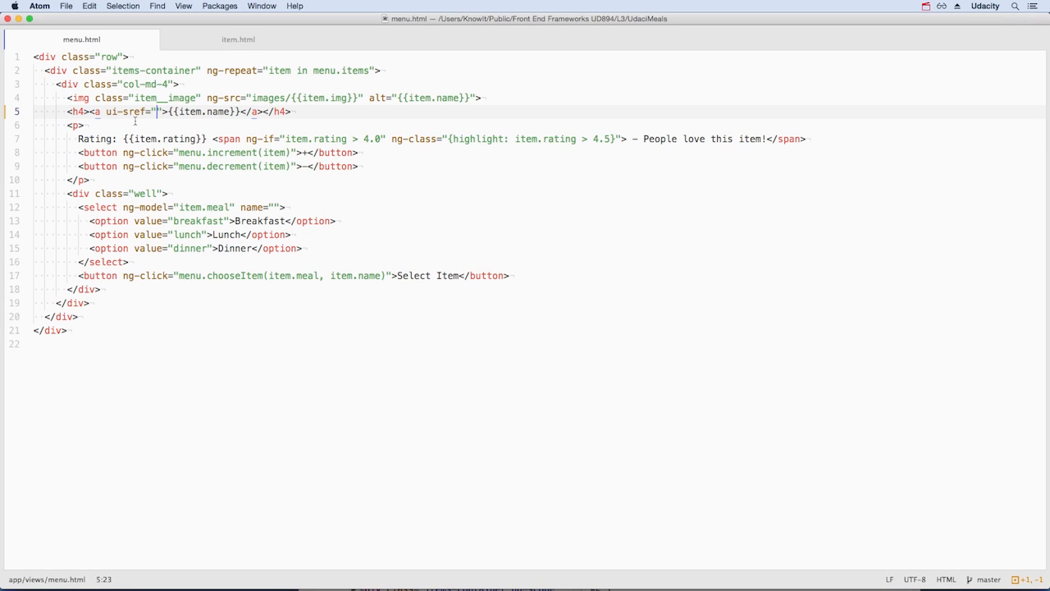
Set ui-sref="item({id: ...})" on the menu name link and add the item__image img with ng-src in item.html
{"action": "type", "text": "item()"}
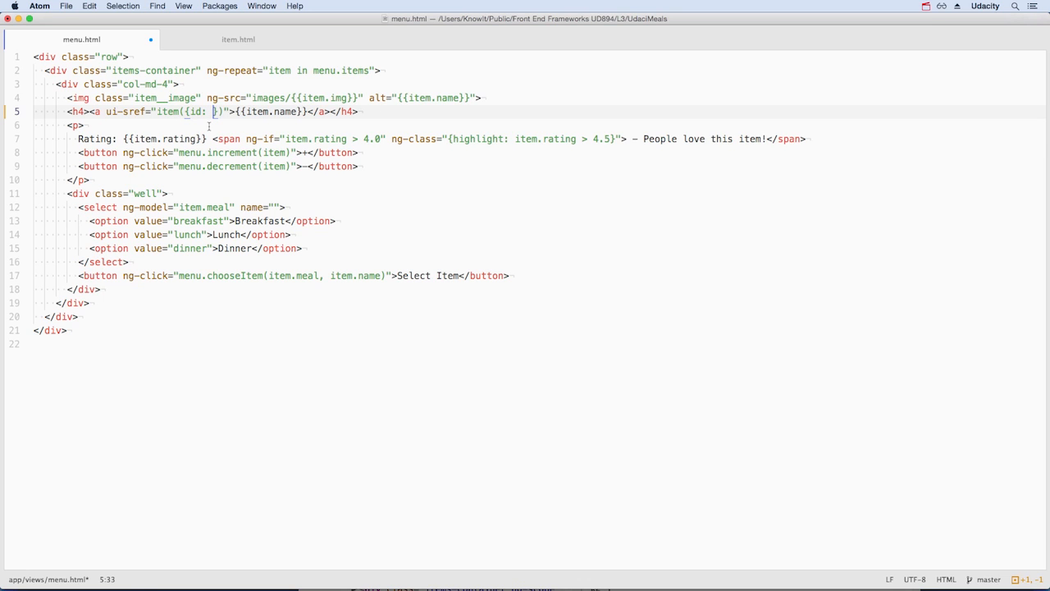
{"action": "left_click", "coordinate": [238, 39]}
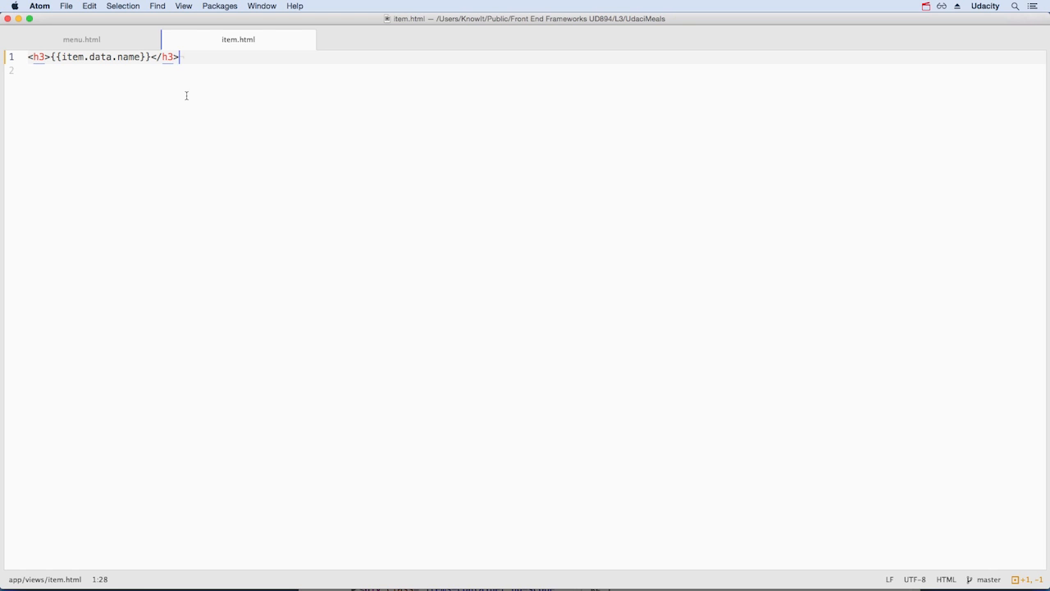
{"action": "type", "text": "<img class=\"item__image\" ng-src=\"images/{{item.data.img}}\" alt=\"{{item.data.name}}\">"}
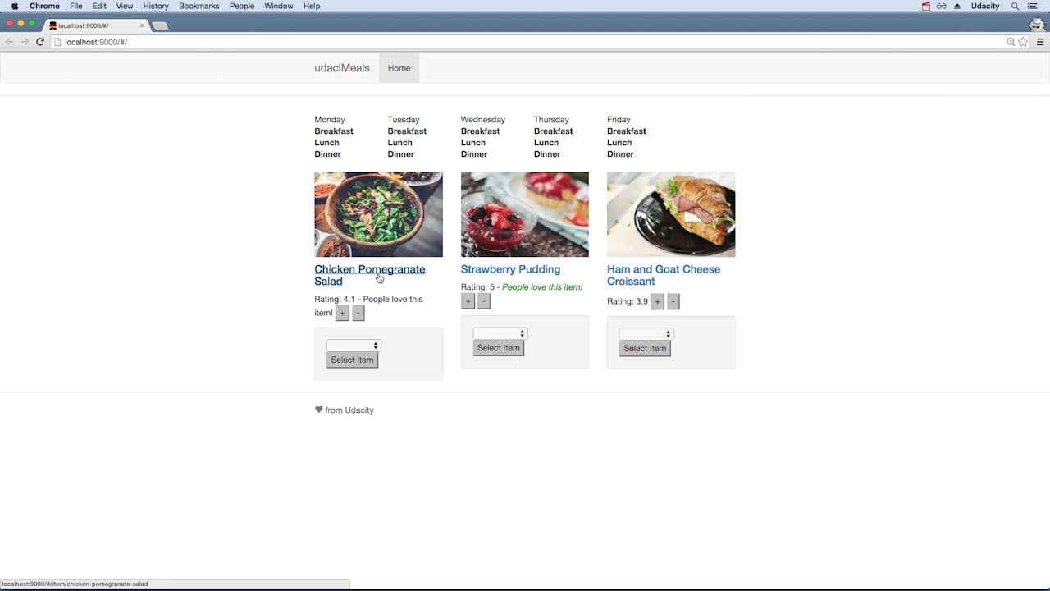
Follow the Chicken Pomegranate Salad link to its detail page with the 4.1 rating
{"action": "left_click", "coordinate": [369, 274]}
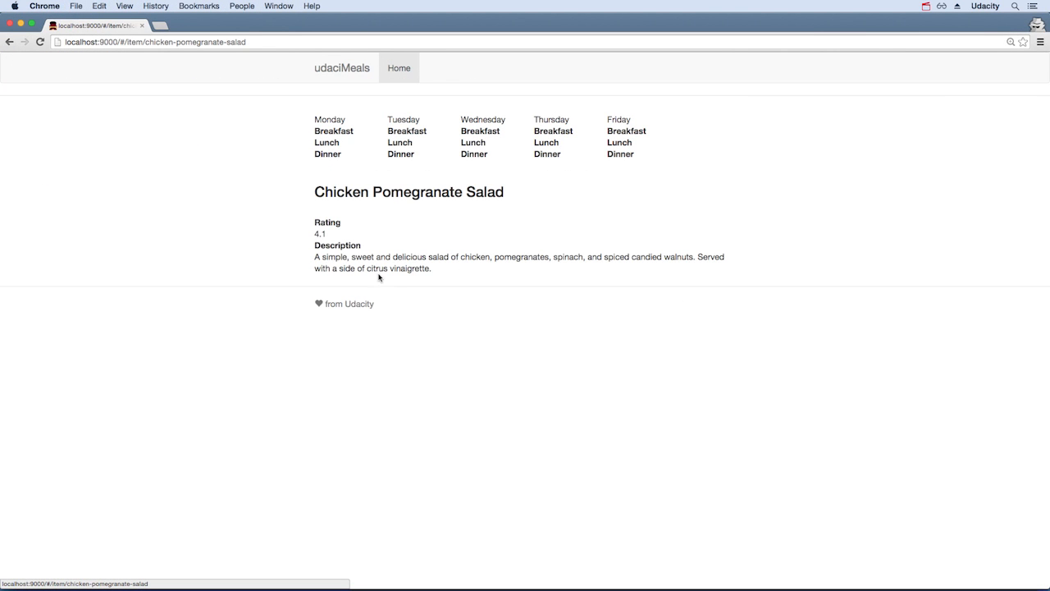
{"action": "mouse_move", "coordinate": [410, 270]}
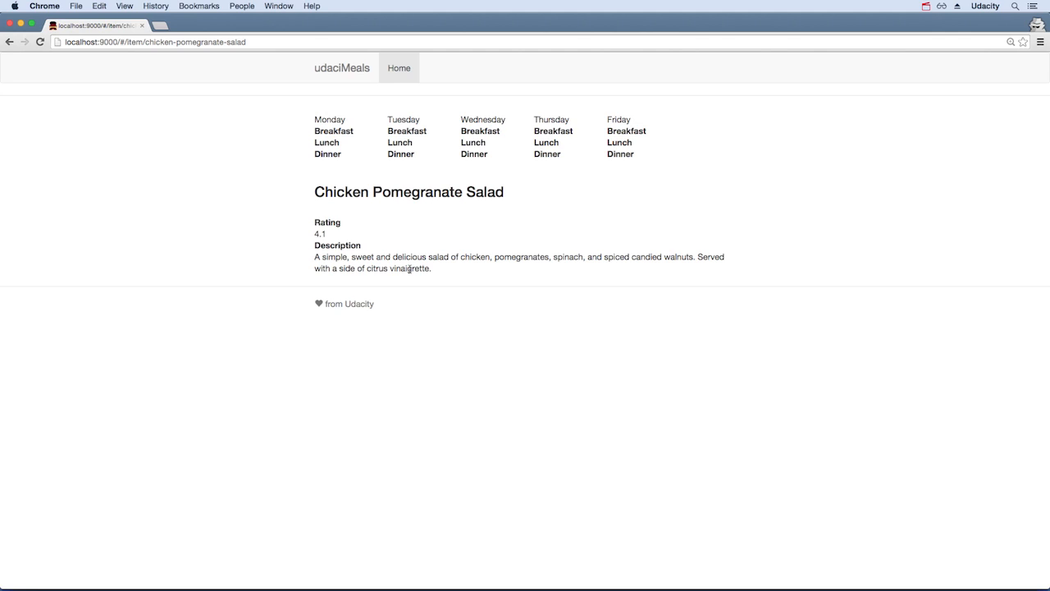